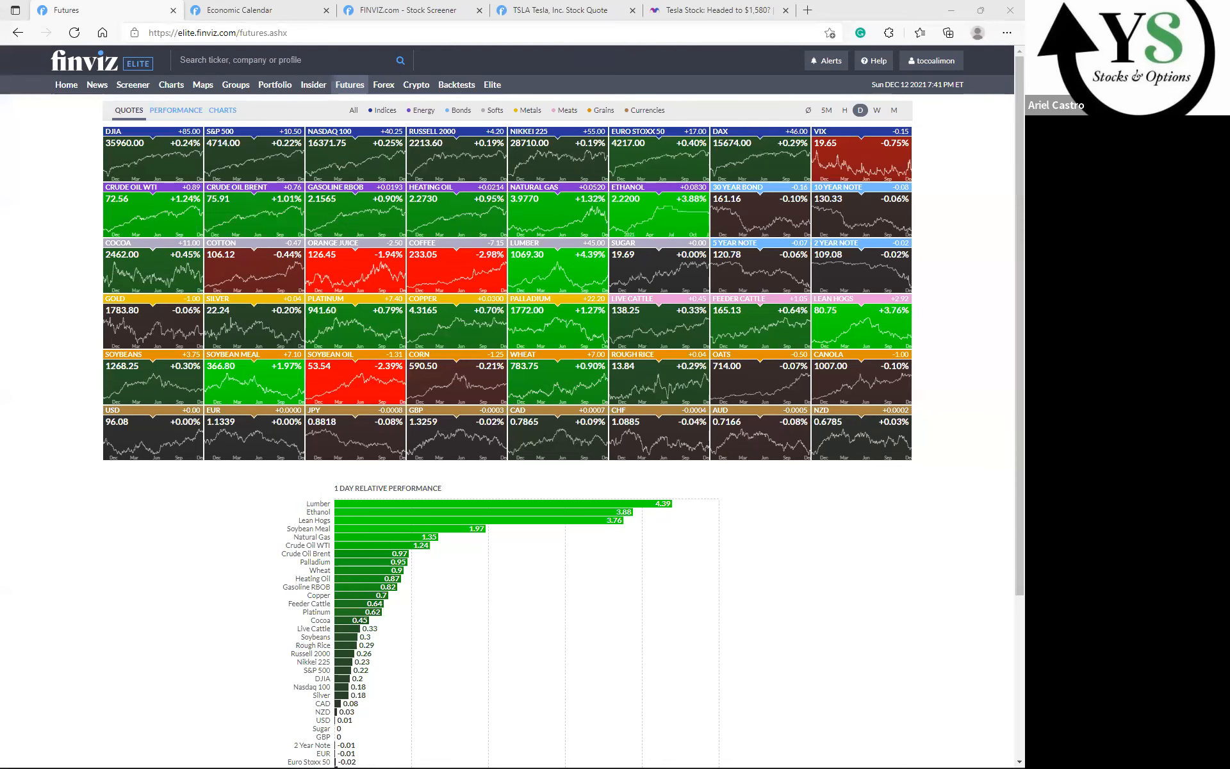
pyautogui.moveTo(735, 557)
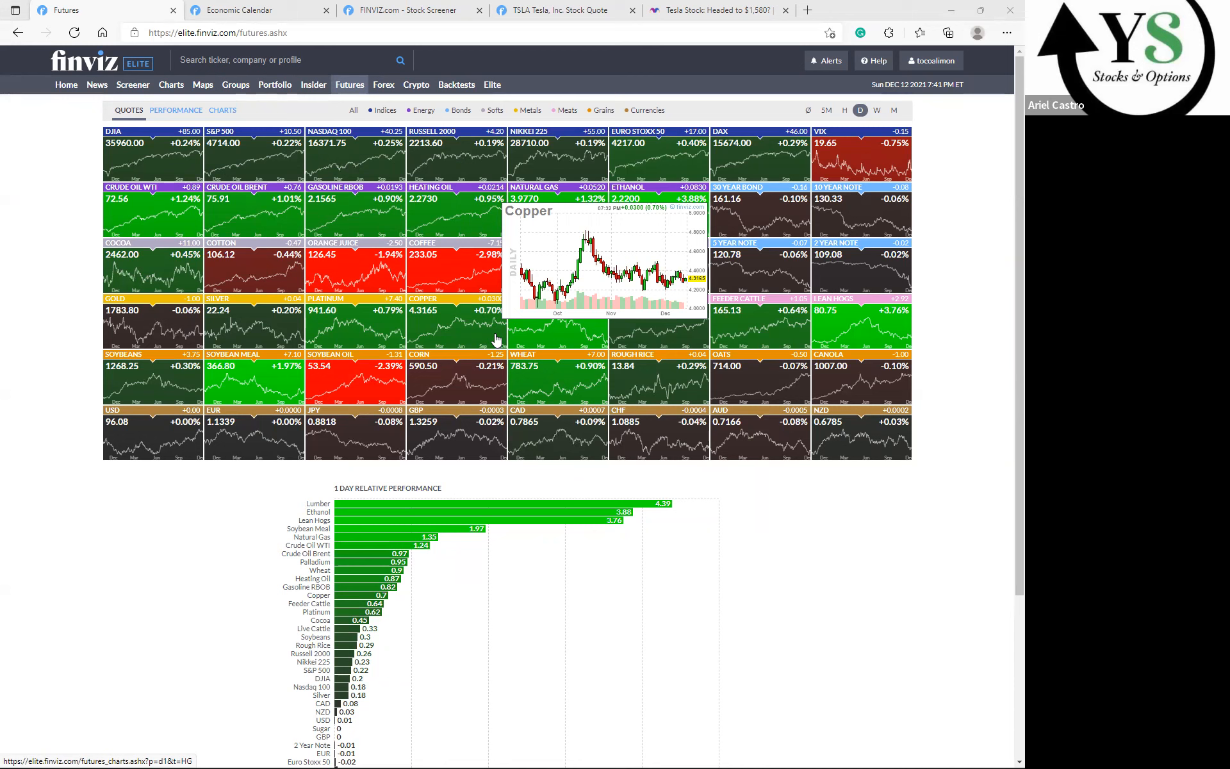
pyautogui.moveTo(515, 458)
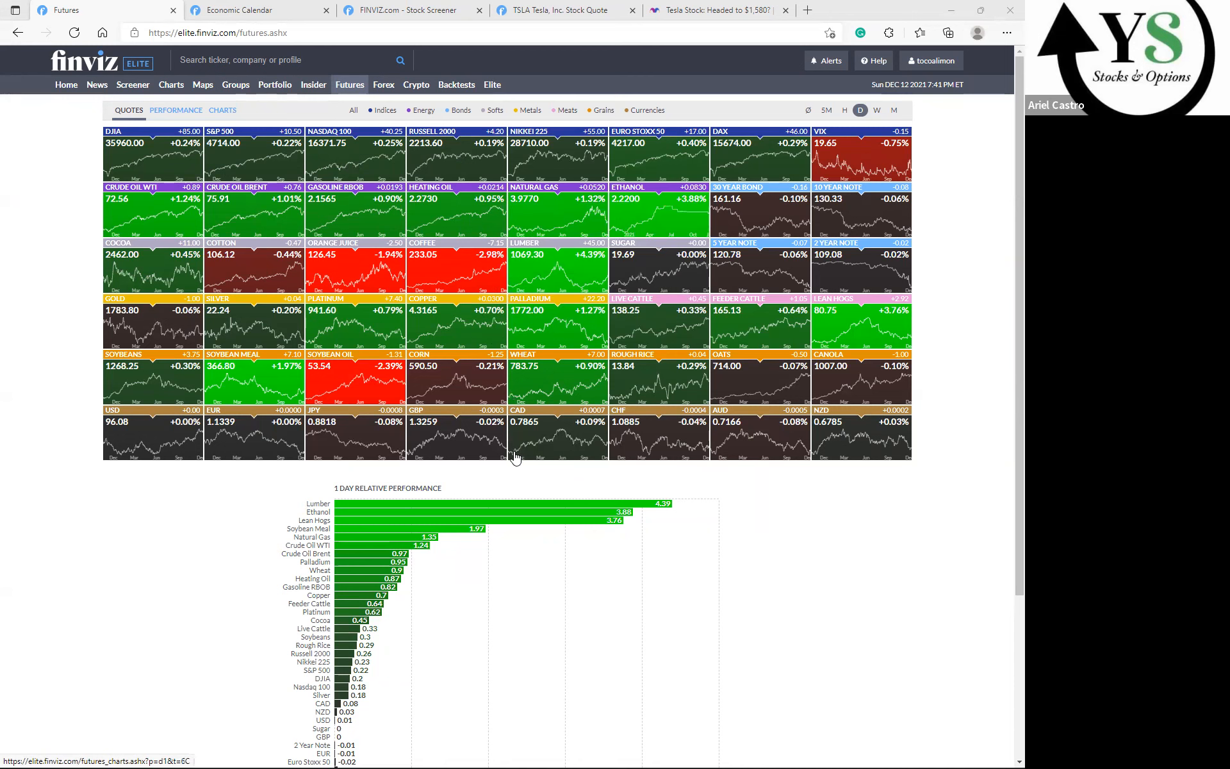
pyautogui.moveTo(522, 421)
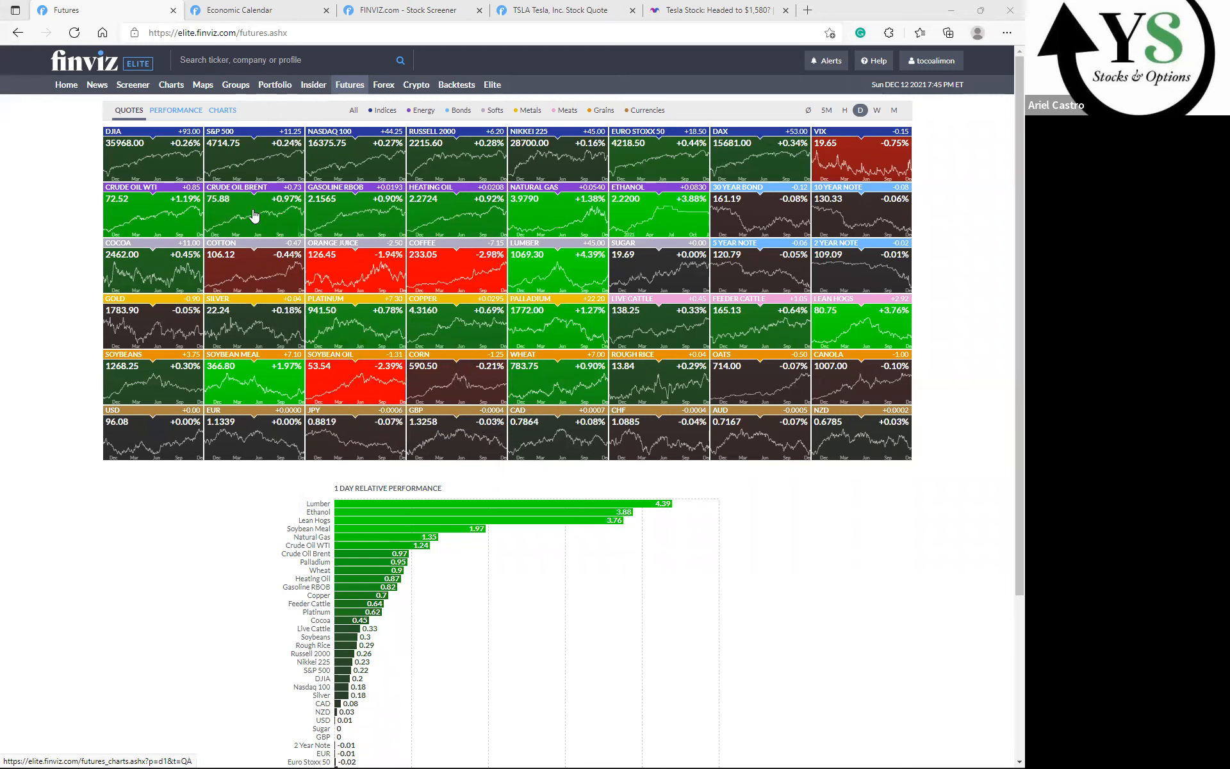
pyautogui.moveTo(276, 218)
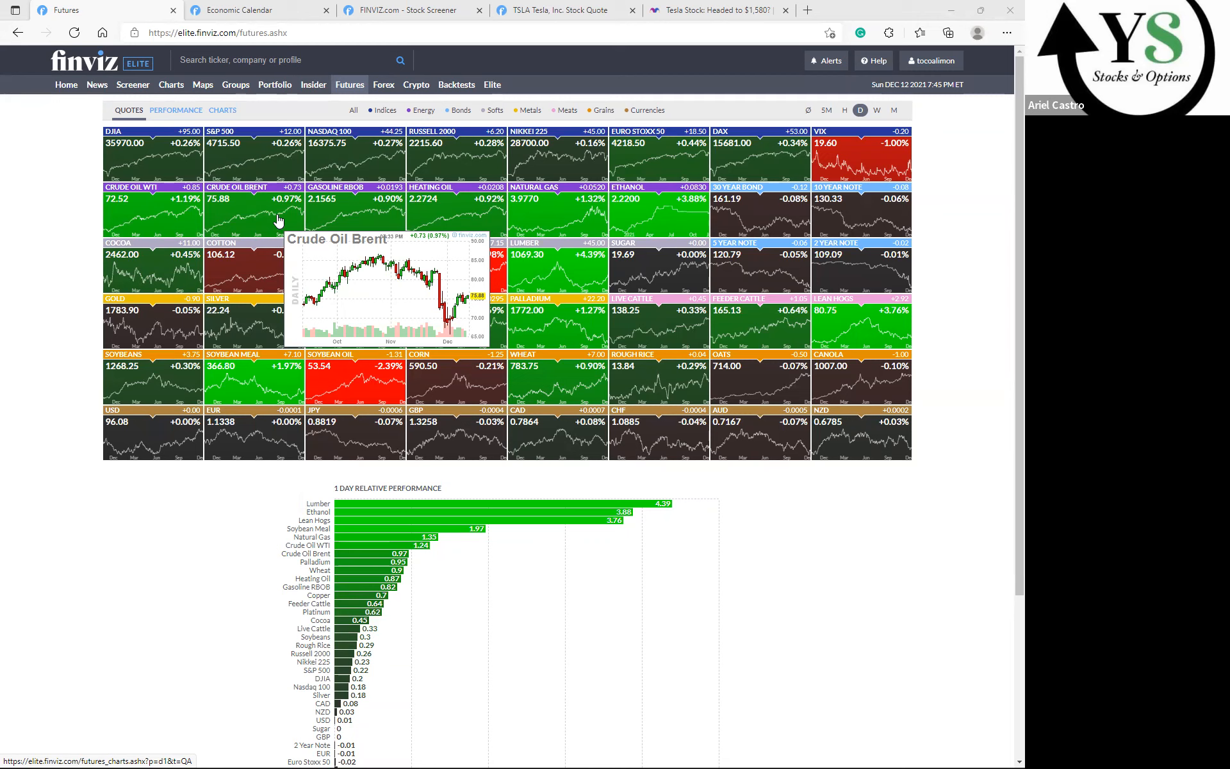
pyautogui.moveTo(223, 169)
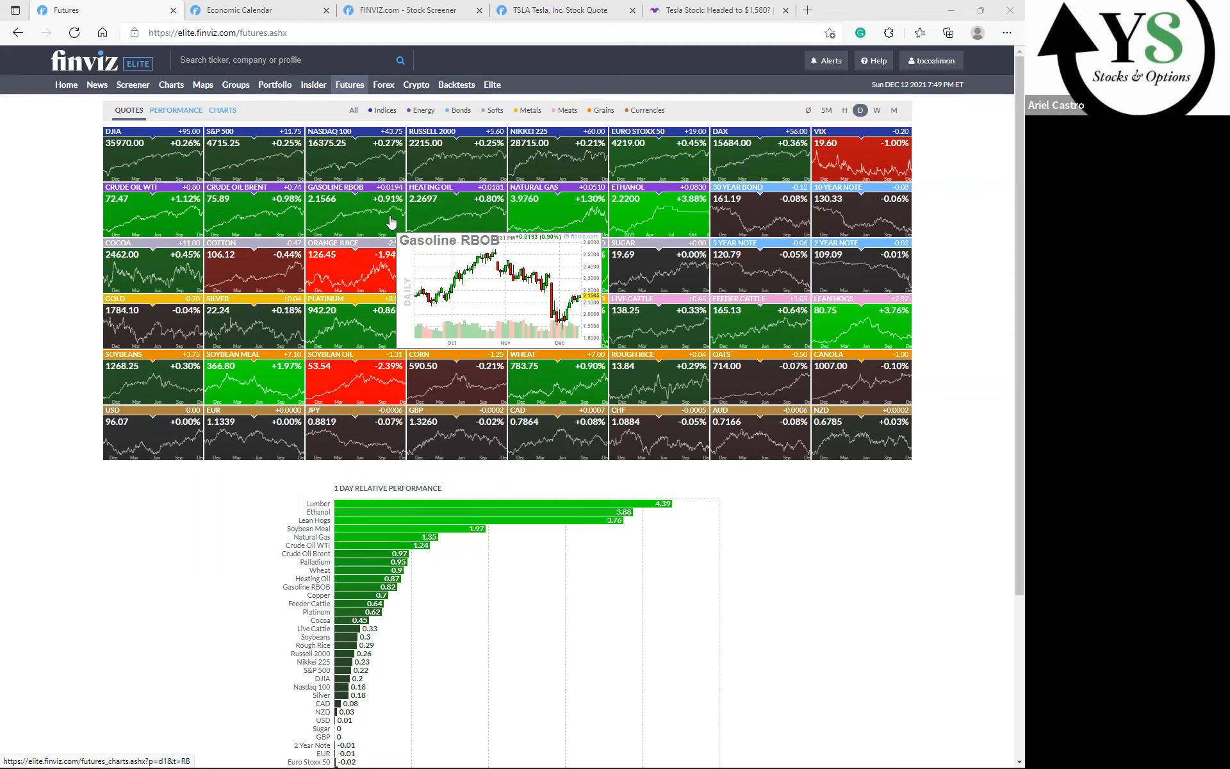
pyautogui.moveTo(243, 738)
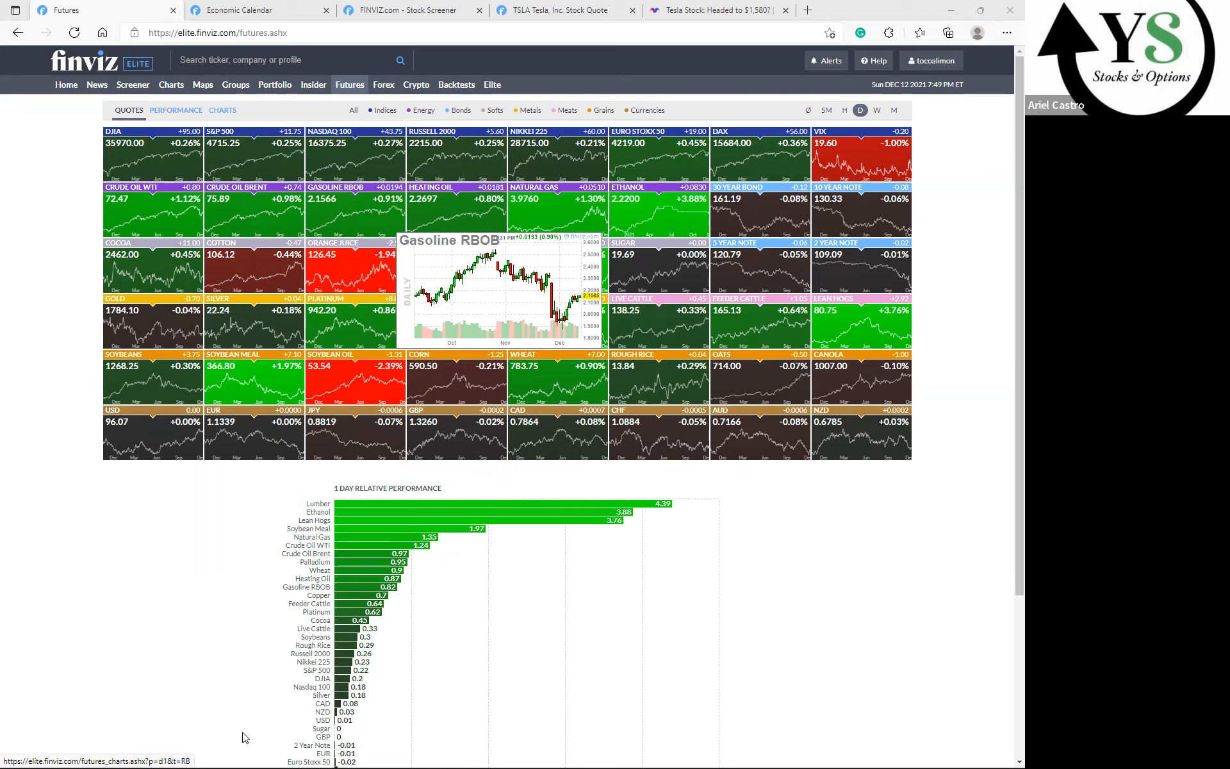